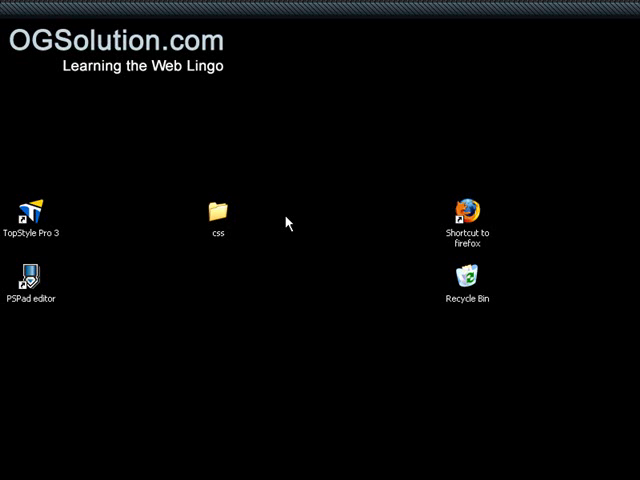
- Open index.html from the desktop css folder in TopStyle via Open With
double_click(216, 210)
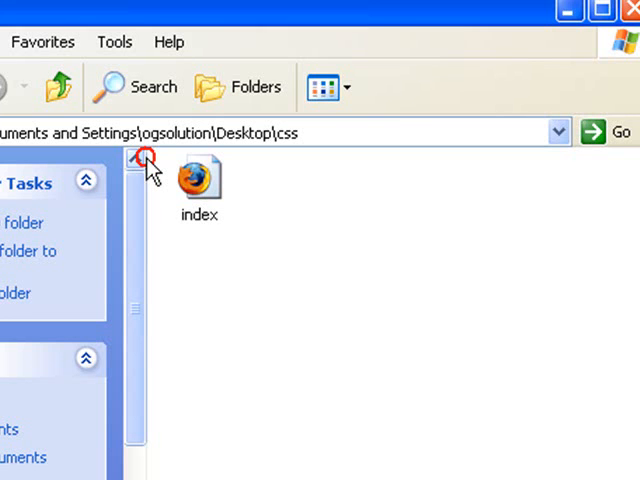
mouse_move(204, 184)
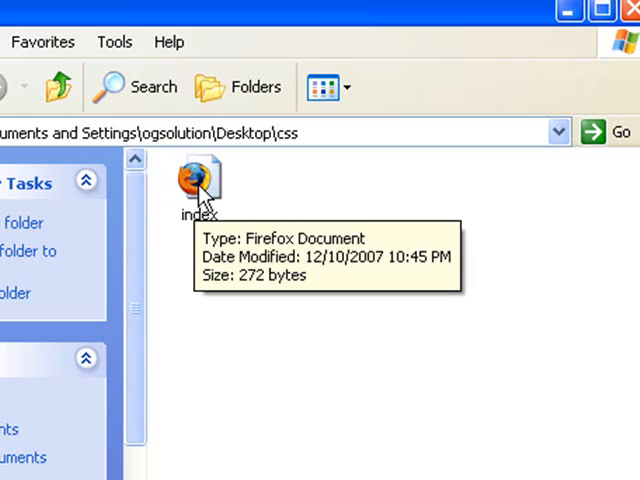
right_click(200, 184)
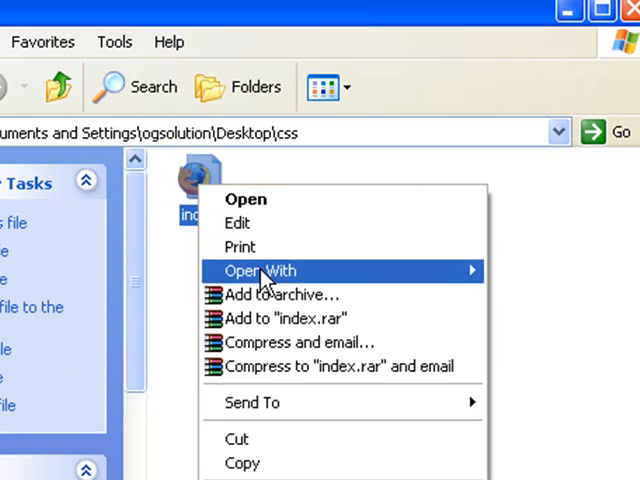
click(272, 274)
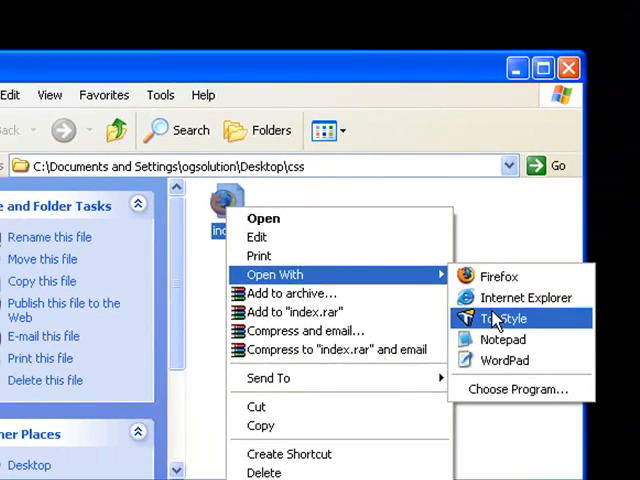
click(504, 318)
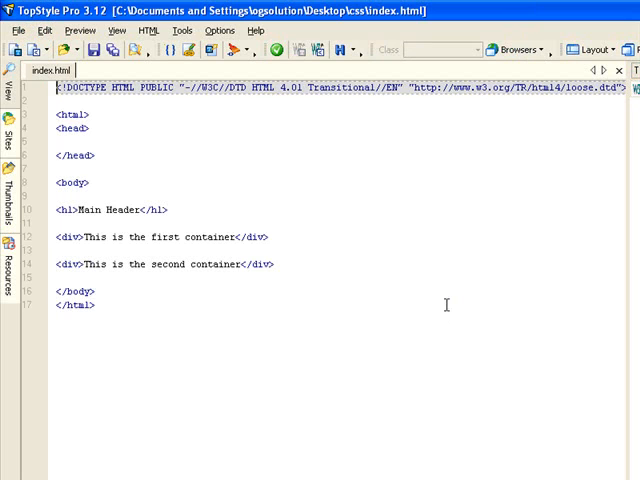
mouse_move(448, 196)
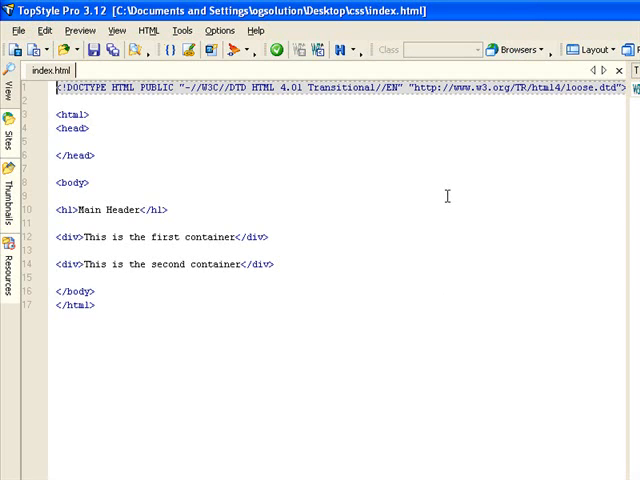
mouse_move(552, 364)
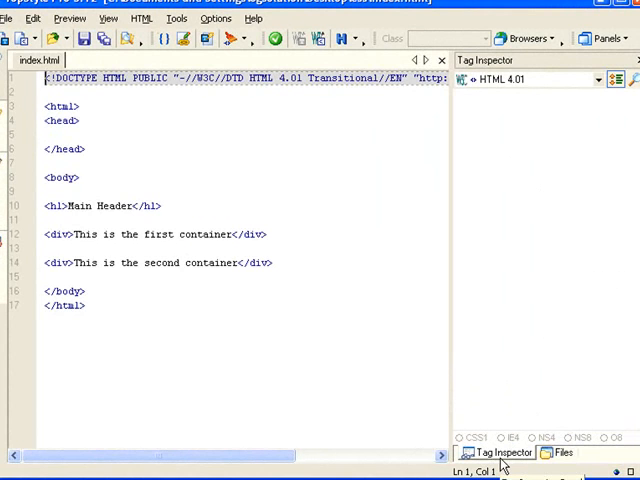
mouse_move(570, 124)
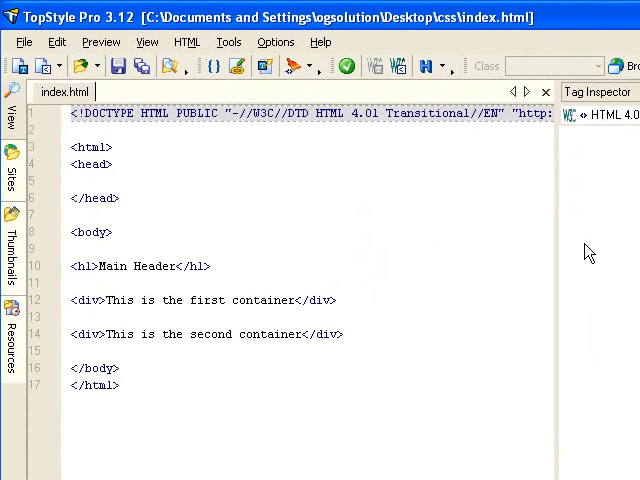
mouse_move(588, 316)
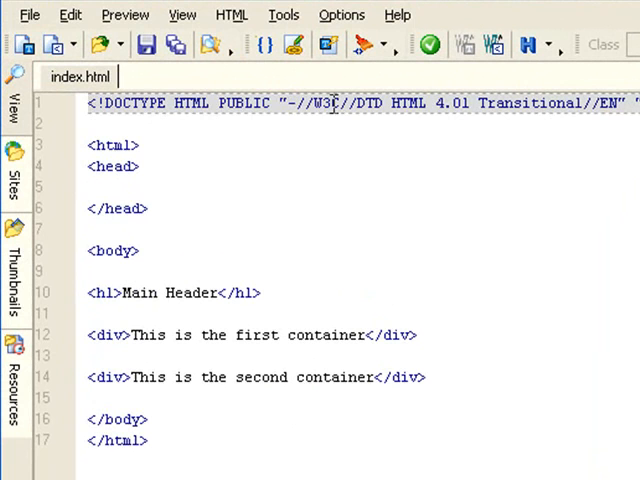
click(118, 144)
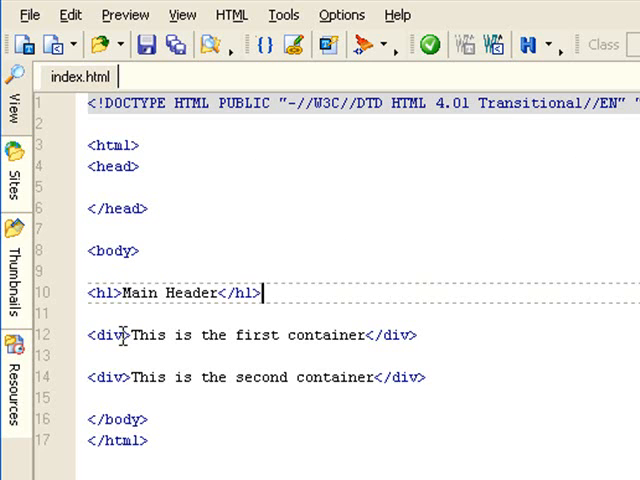
double_click(104, 334)
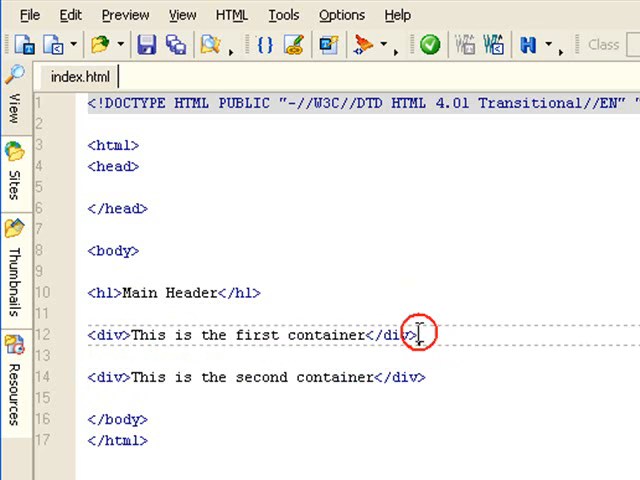
click(412, 336)
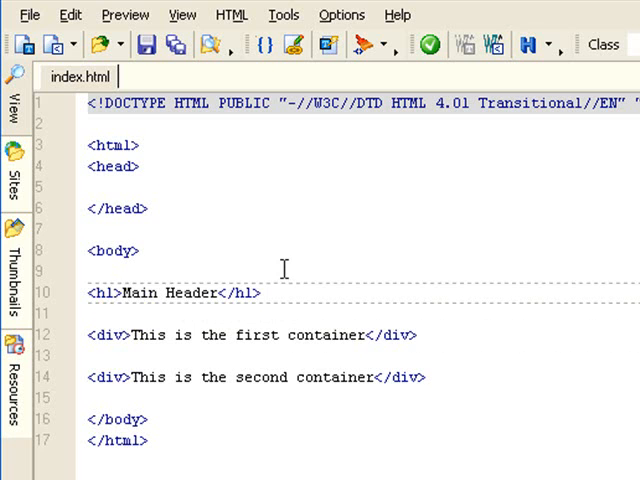
- Add style="color:red;" to the opening h1 tag of Main Header
text(" ")
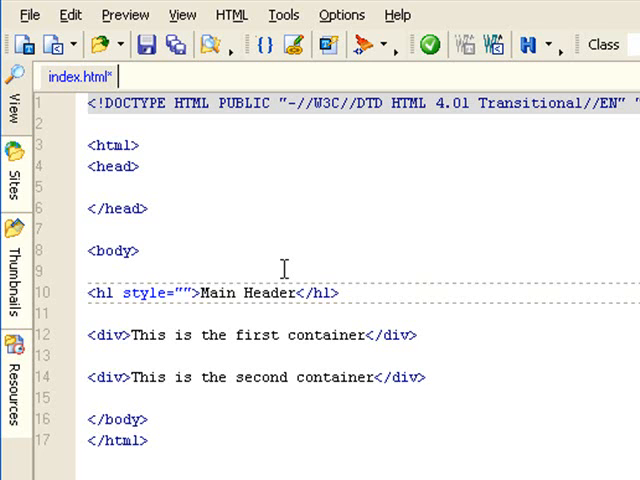
text(color:re)
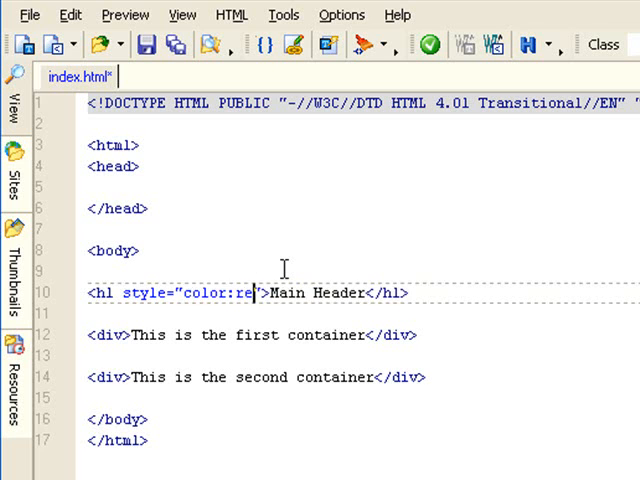
text(d;)
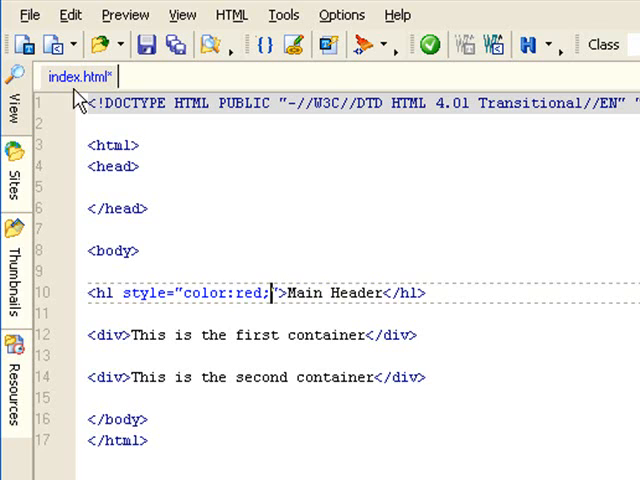
click(32, 14)
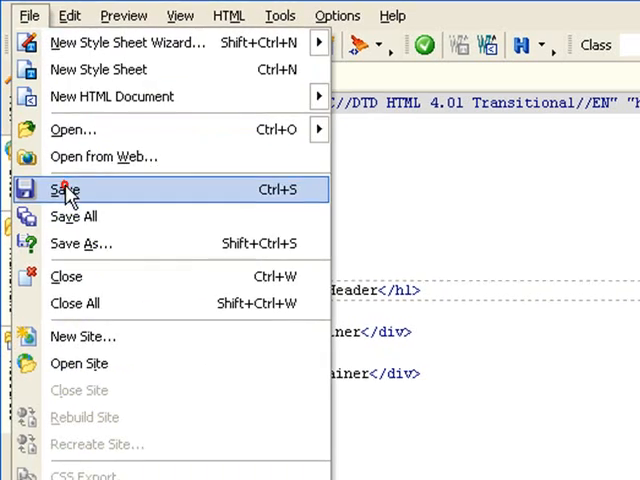
- Save index.html and open it from the css folder in Firefox
click(64, 190)
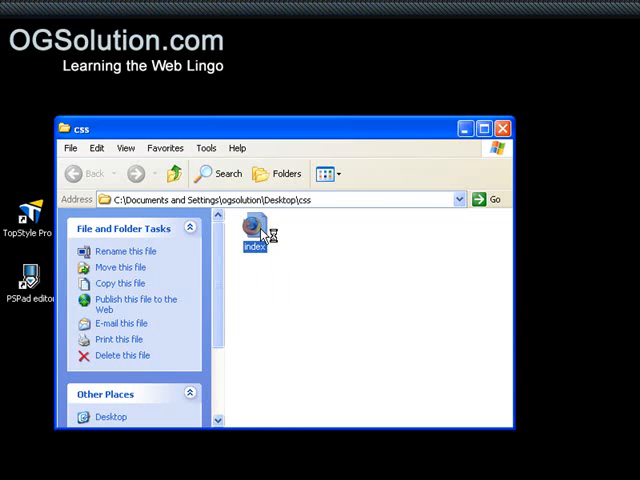
double_click(254, 230)
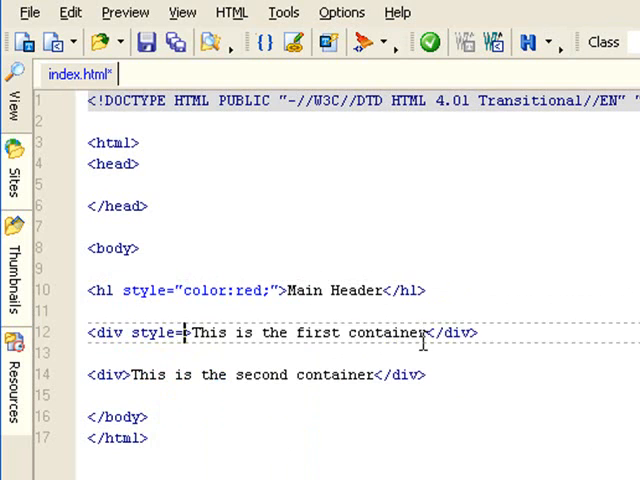
- Add style="background-color:#333333;" to the first div and save the page
text("")
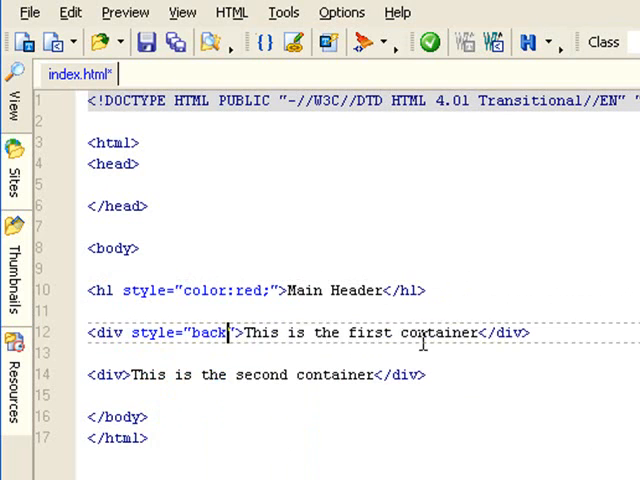
text(ground-color:#)
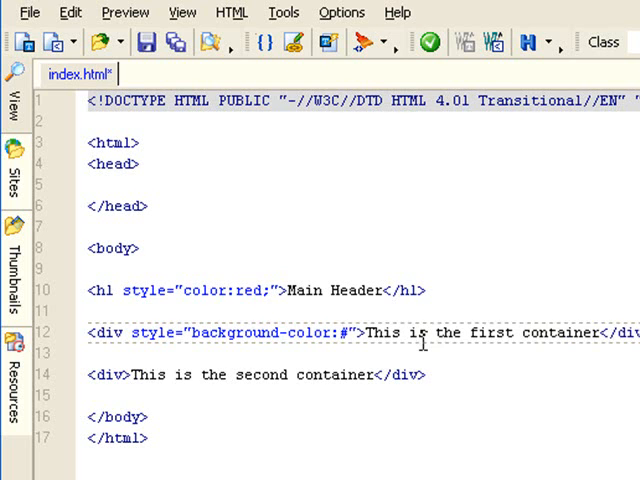
text(3333)
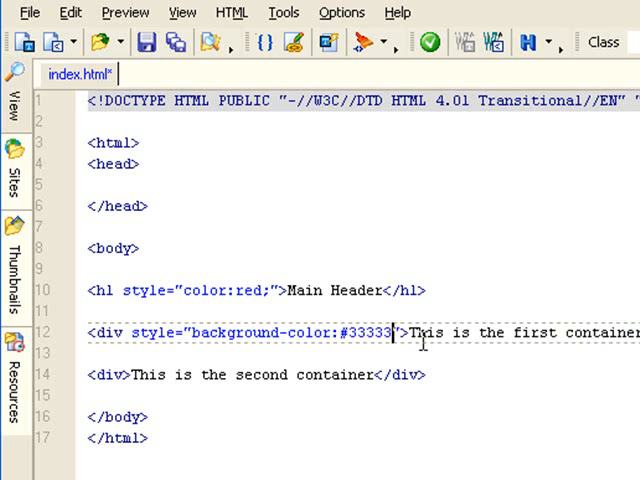
text(3;)
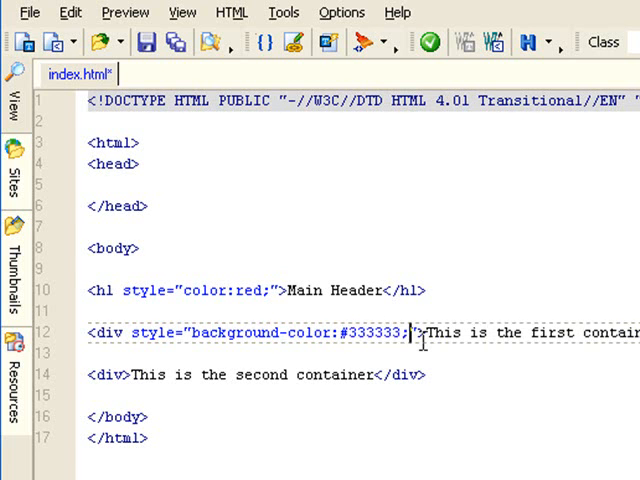
click(30, 12)
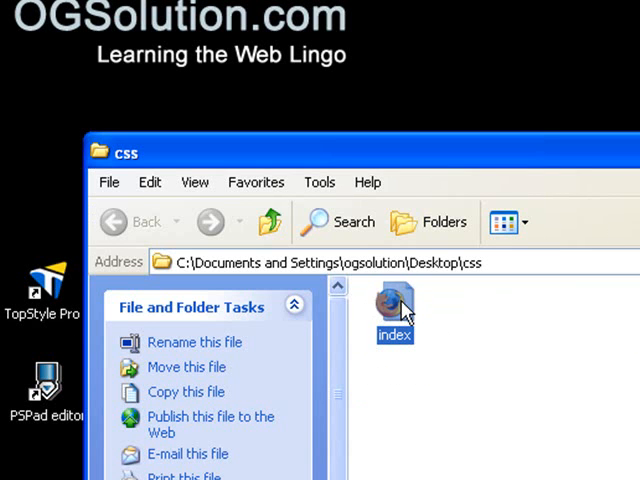
double_click(394, 302)
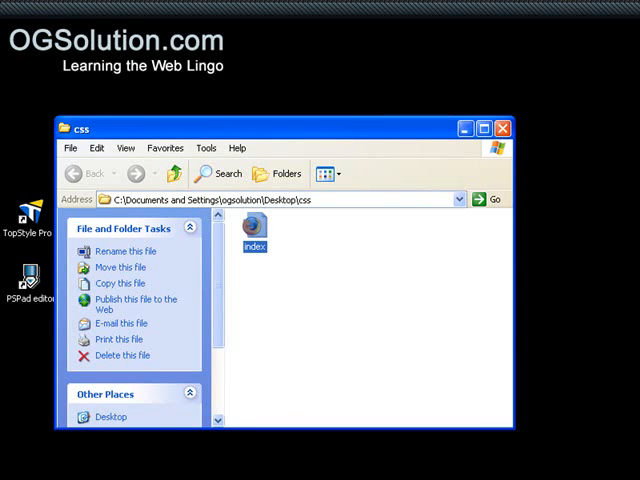
double_click(252, 228)
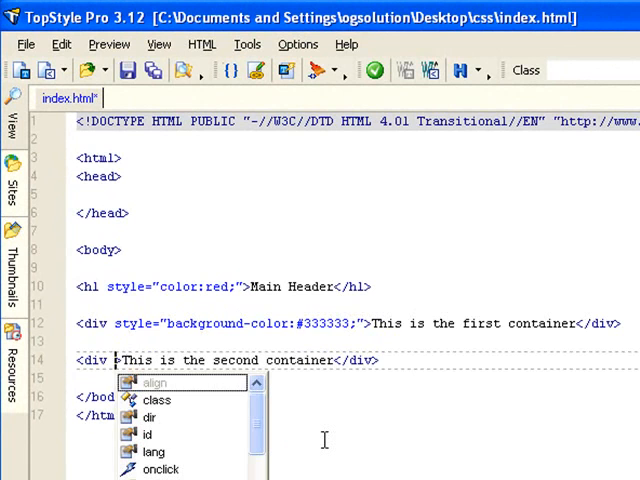
- Add style="font-size:20px;" to the second div and save the page
text(fong)
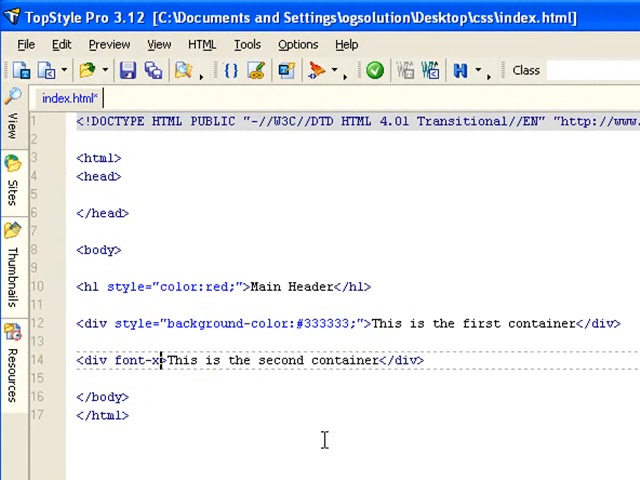
text(ize:)
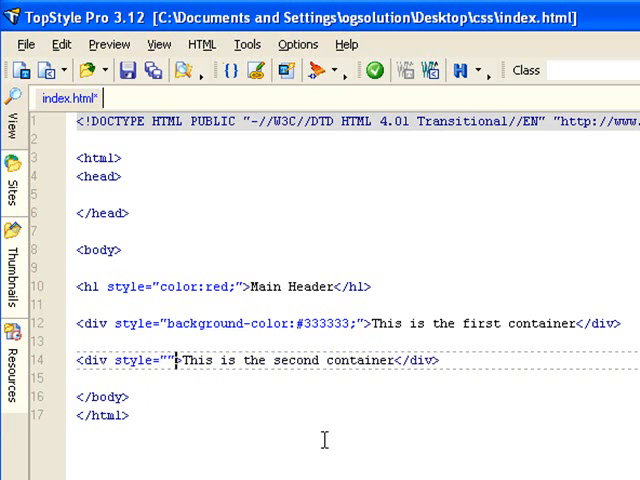
text(font-)
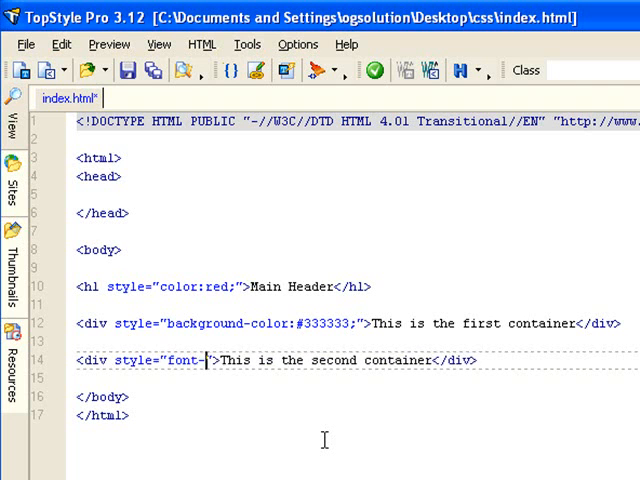
text(size:)
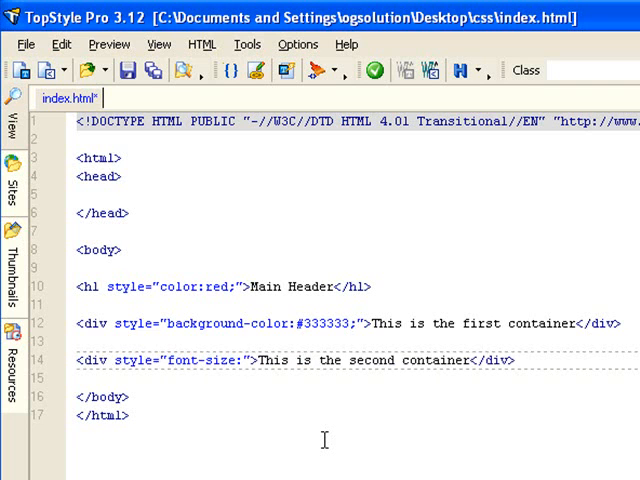
text(2)
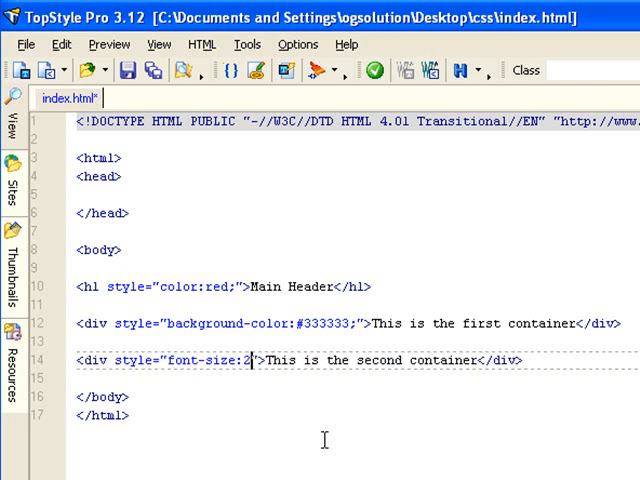
text(0px;)
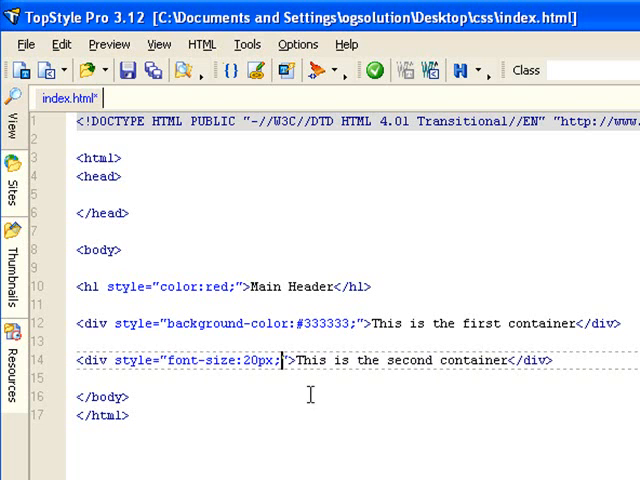
click(128, 70)
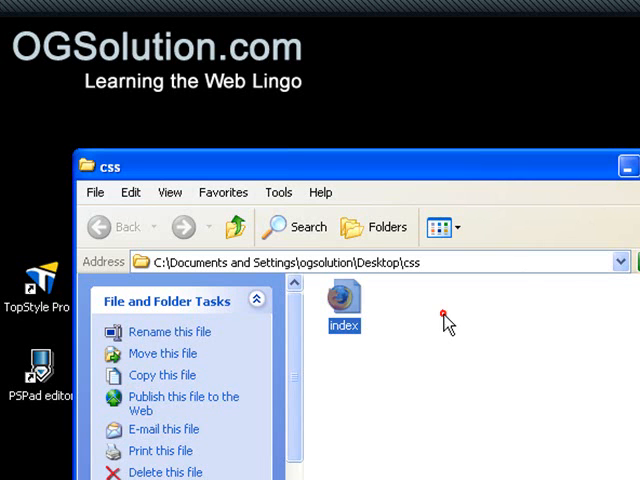
mouse_move(344, 300)
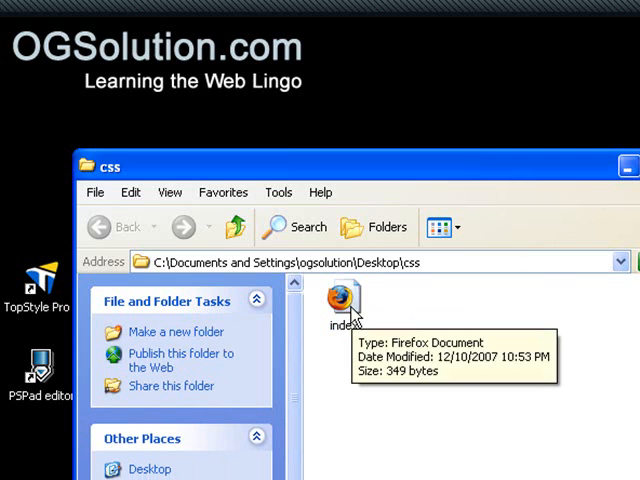
double_click(344, 298)
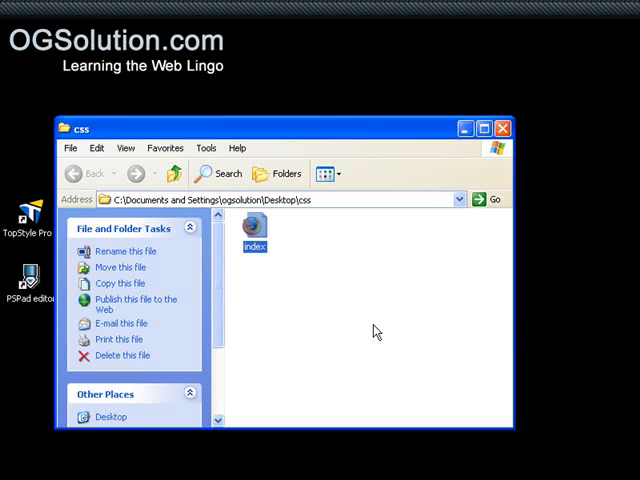
double_click(252, 230)
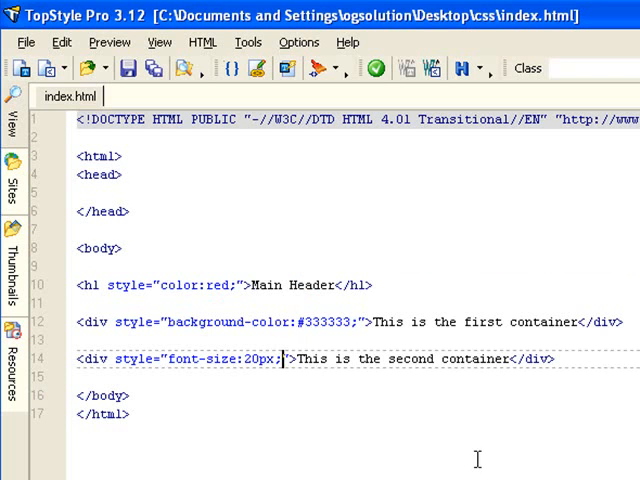
mouse_move(272, 356)
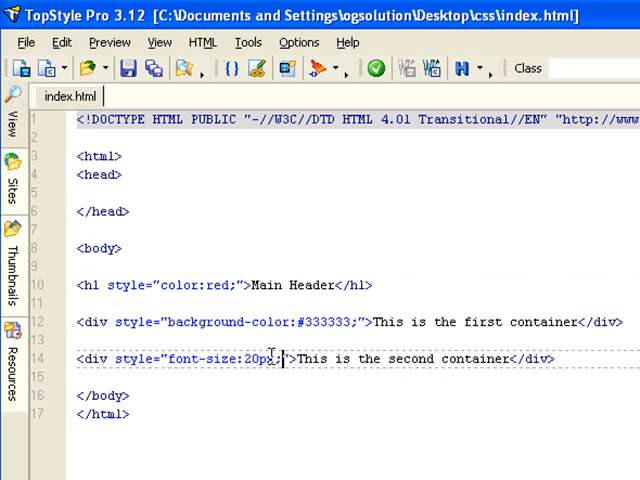
- Select the h1 tag to show its inline style properties with color red
drag(140, 360, 284, 360)
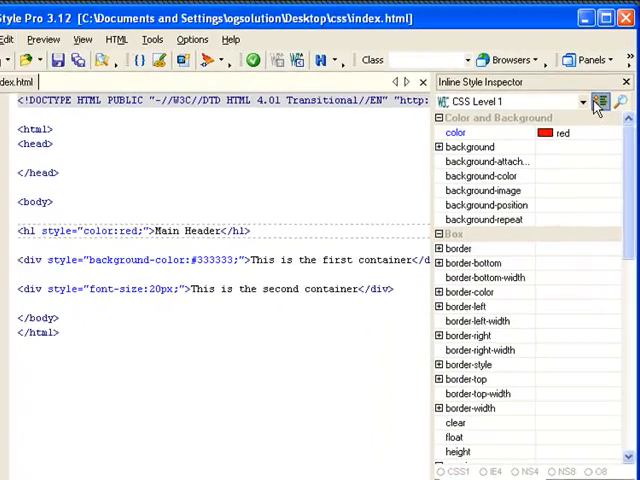
- Choose Green (#008000) for the h1's background-color in the Color Picker
scroll(down, 3)
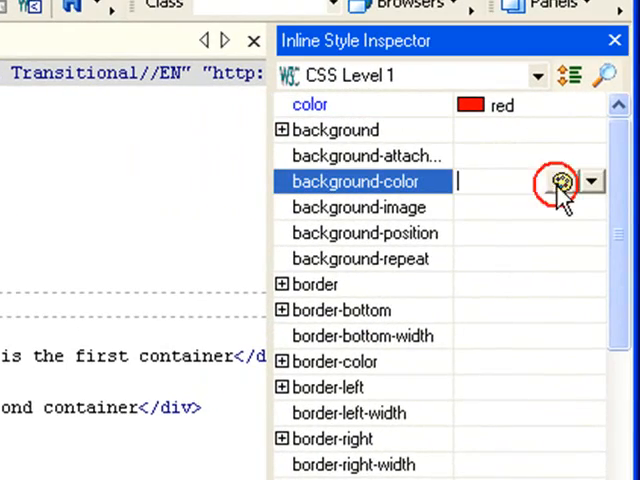
click(562, 180)
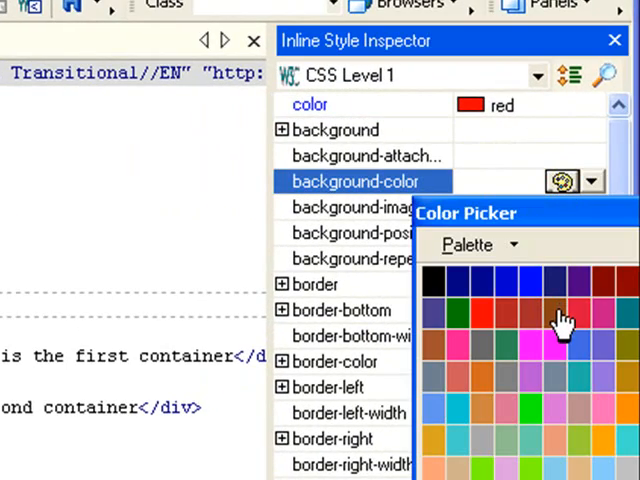
click(456, 312)
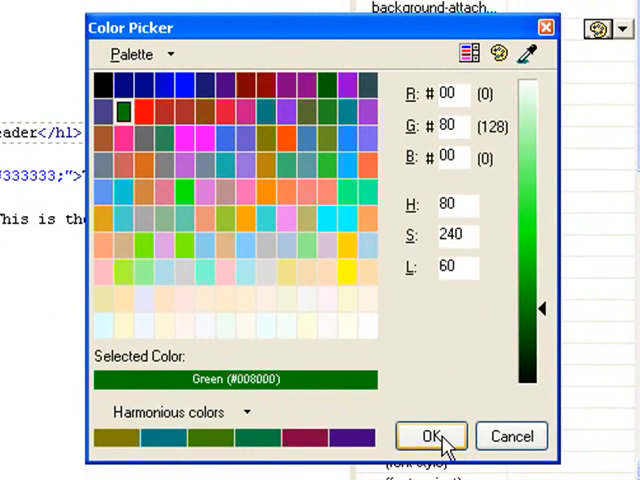
- Confirm Green so the h1 style reads color: red; background-color: Green
click(430, 436)
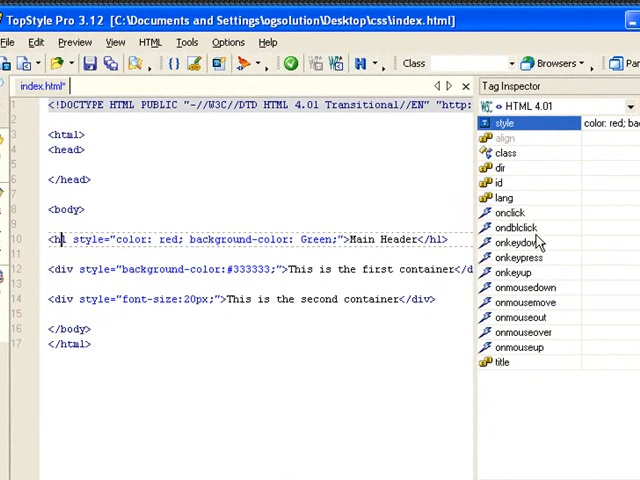
mouse_move(524, 324)
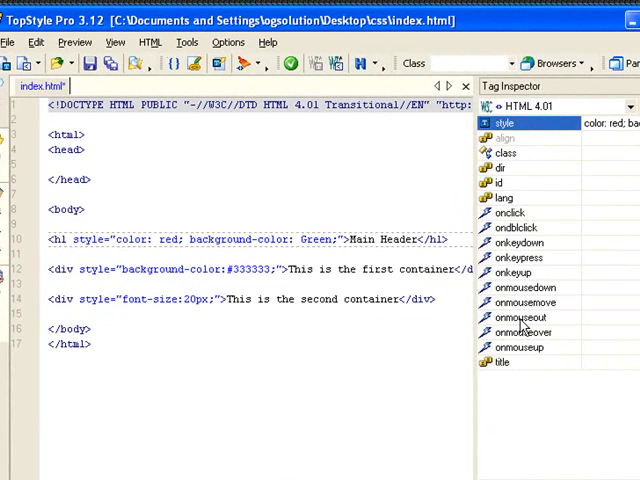